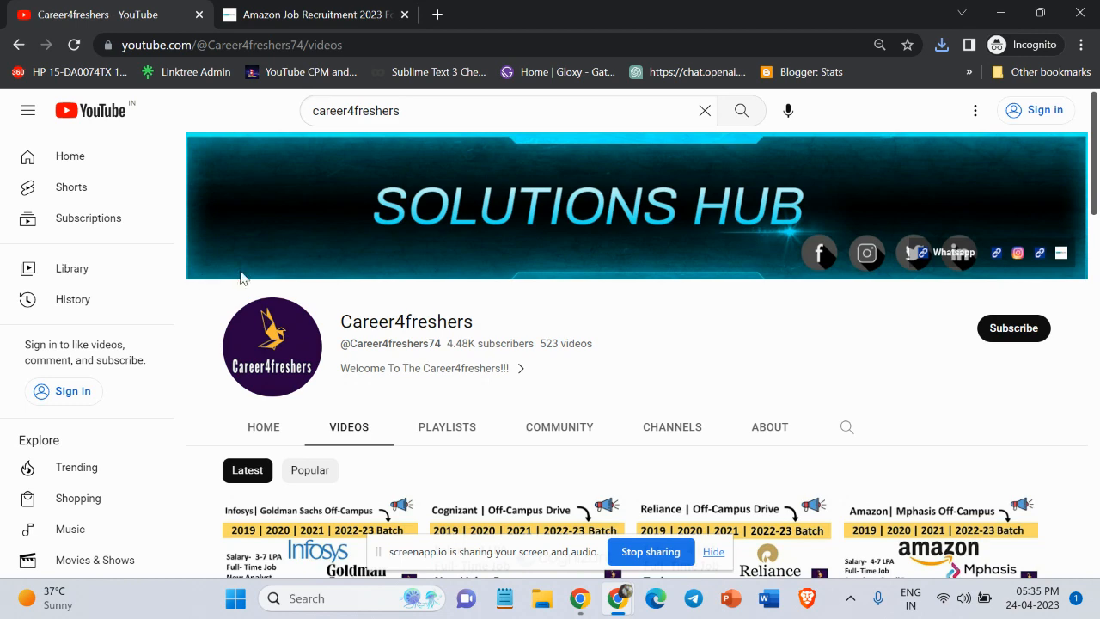
pyautogui.moveTo(213, 271)
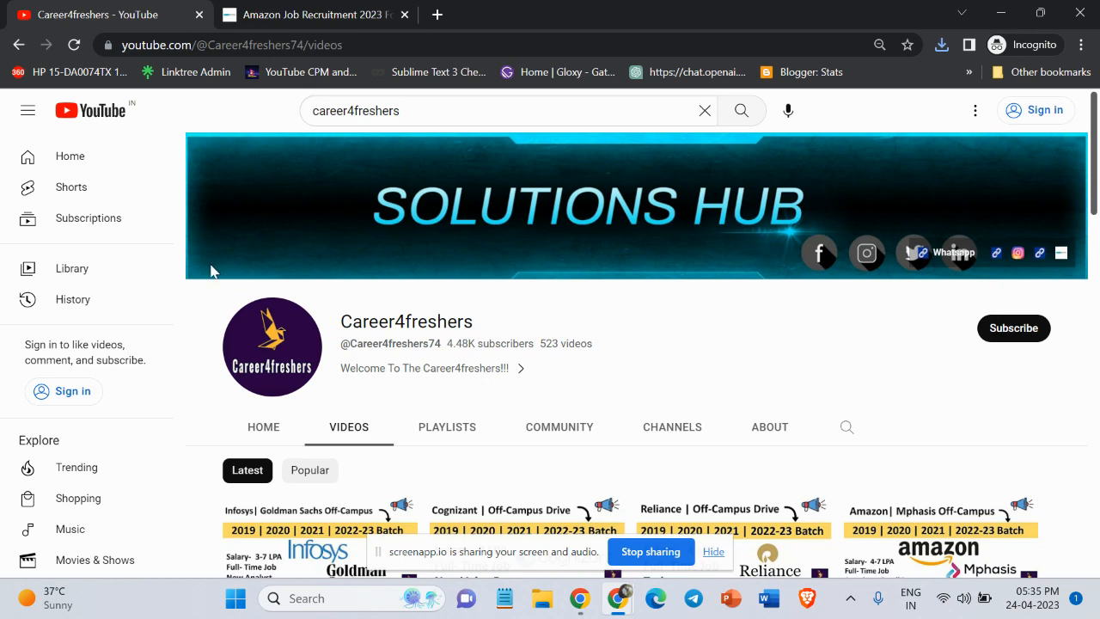
# Browse the Career4freshers channel's video list, then view its About page with description and stats.
pyautogui.scroll(-3)
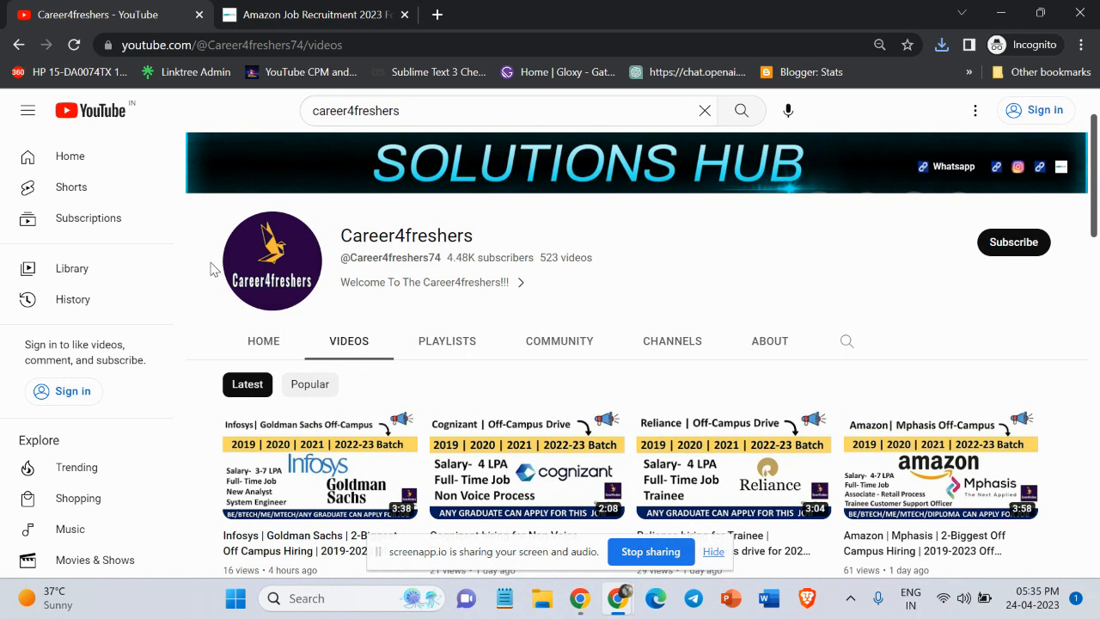
pyautogui.scroll(-3)
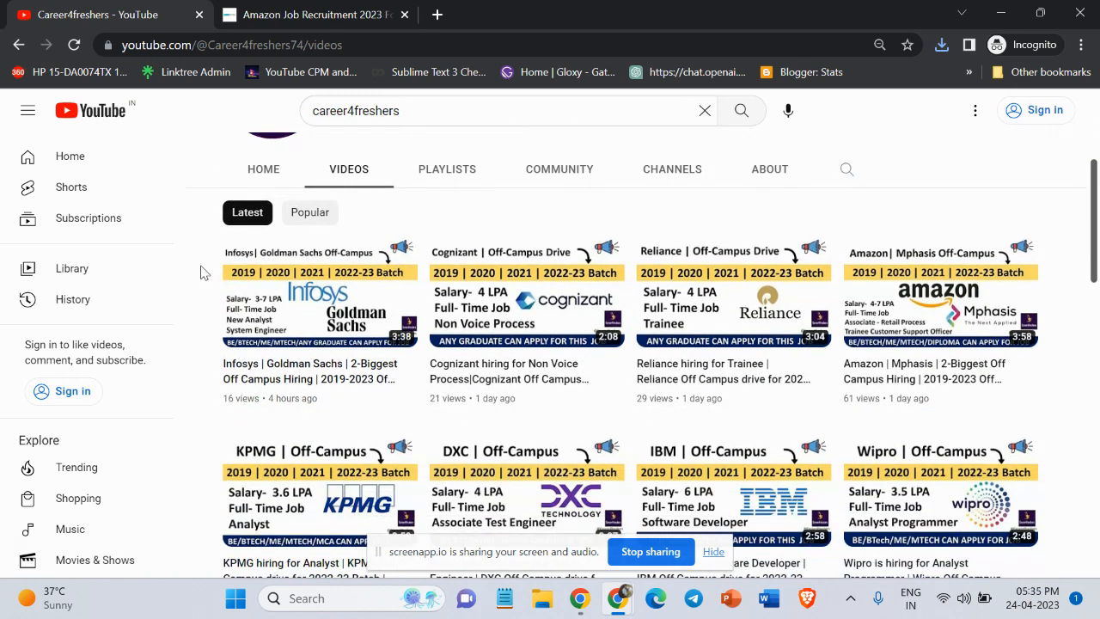
pyautogui.scroll(-3)
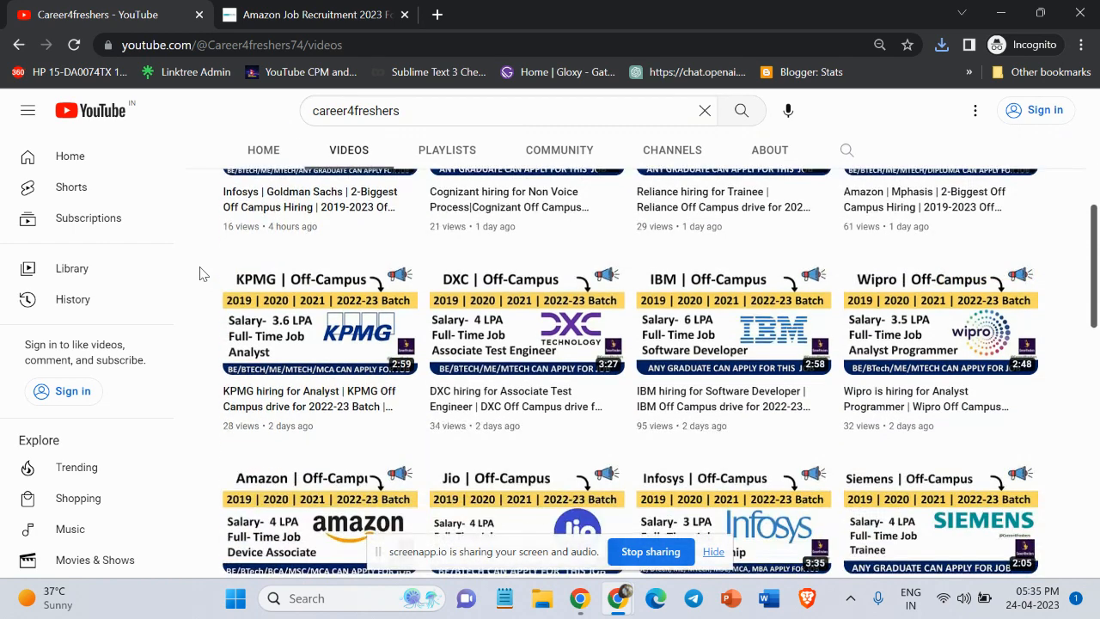
pyautogui.click(770, 150)
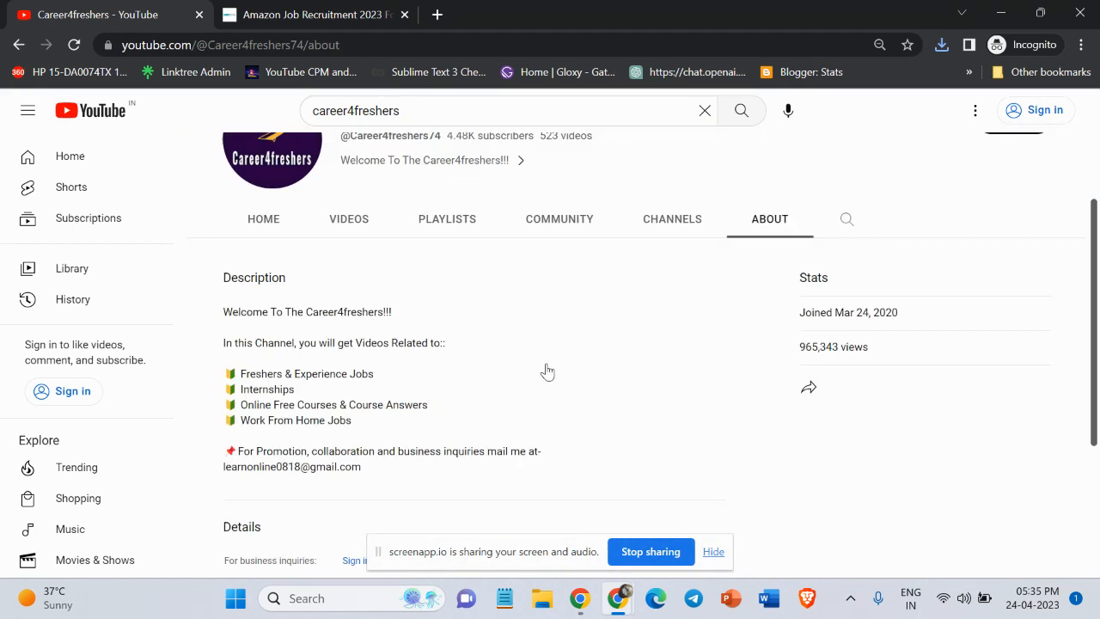
pyautogui.scroll(-3)
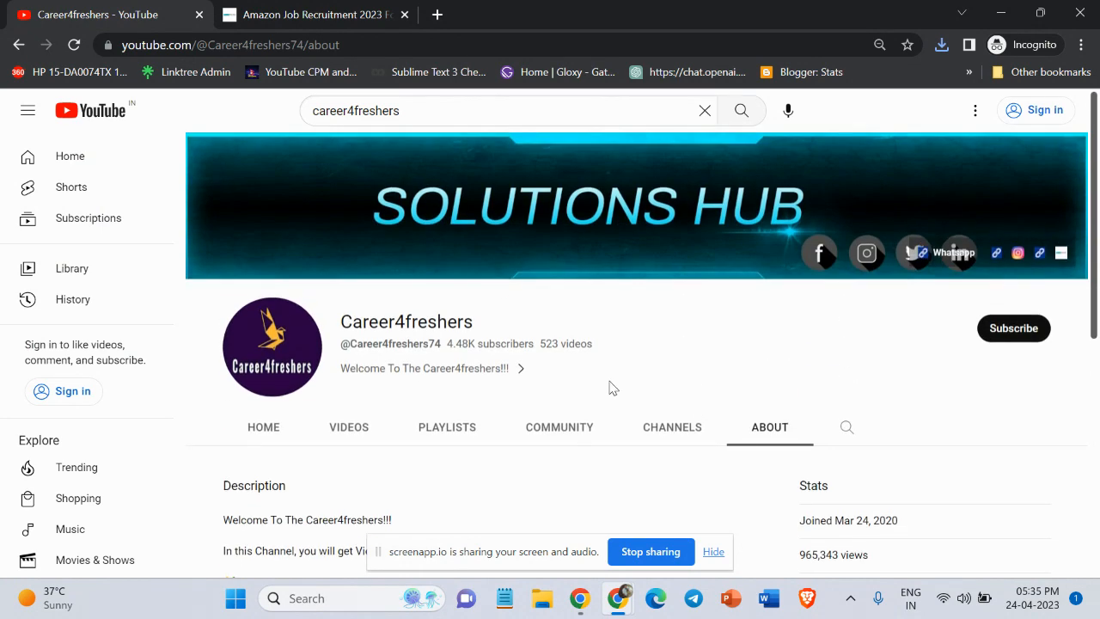
# Review the Amazon Digital Content Associate post's job details table down to About Company, highlighting key values.
pyautogui.click(313, 14)
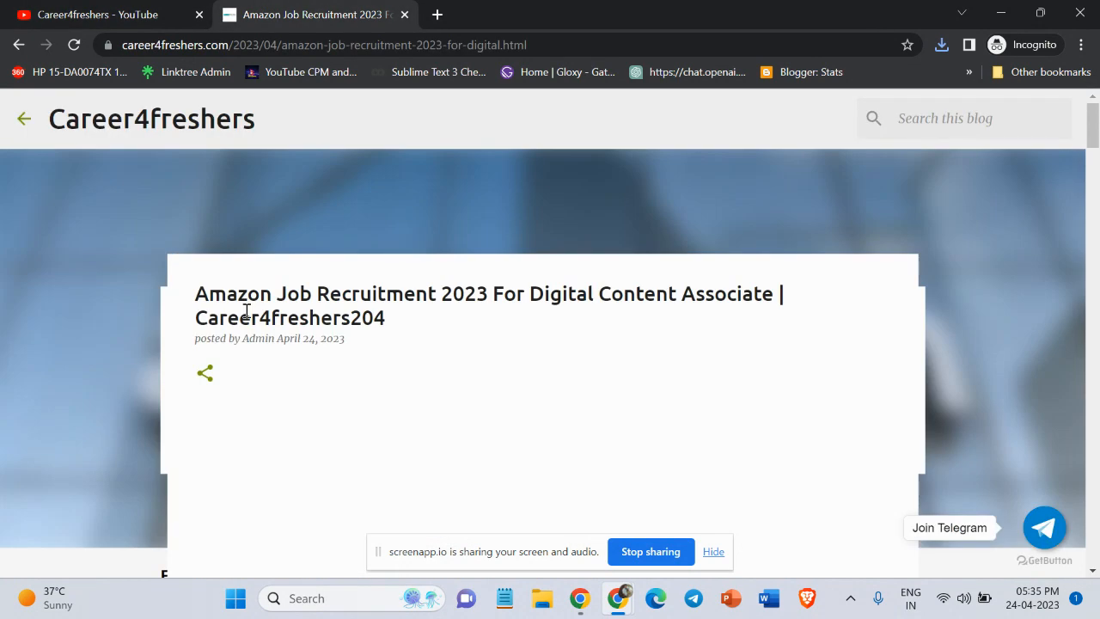
pyautogui.doubleClick(234, 294)
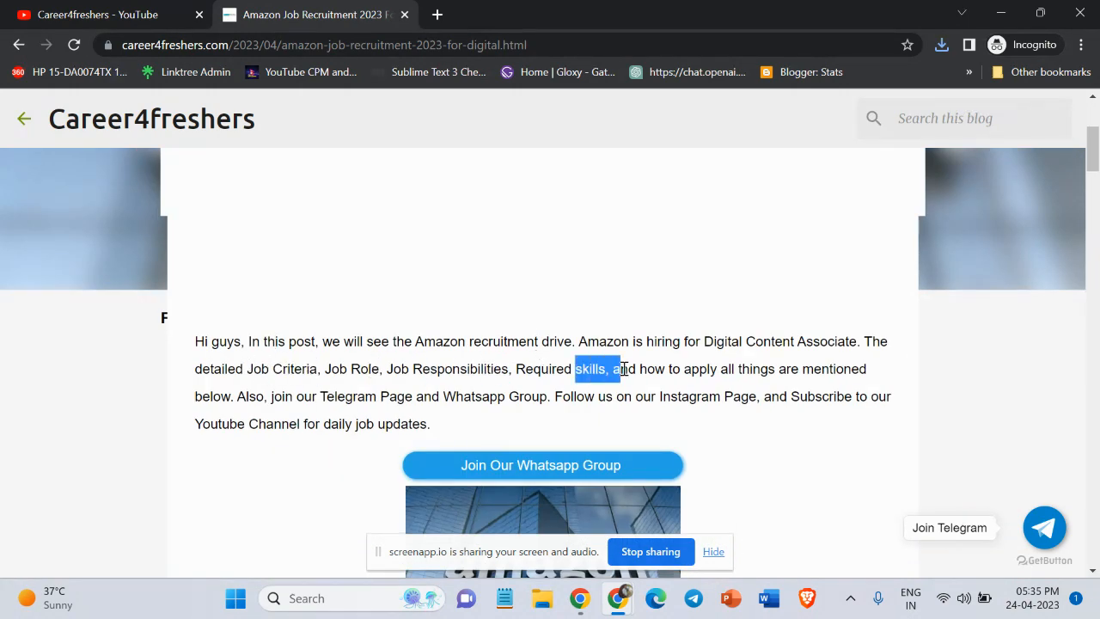
pyautogui.scroll(-3)
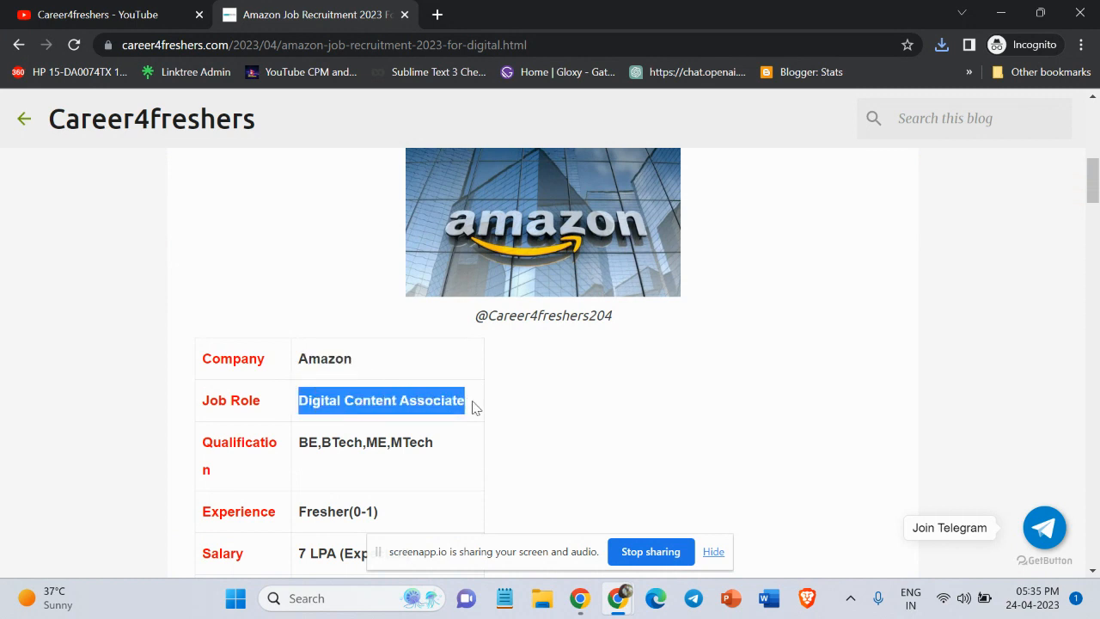
pyautogui.moveTo(299, 447)
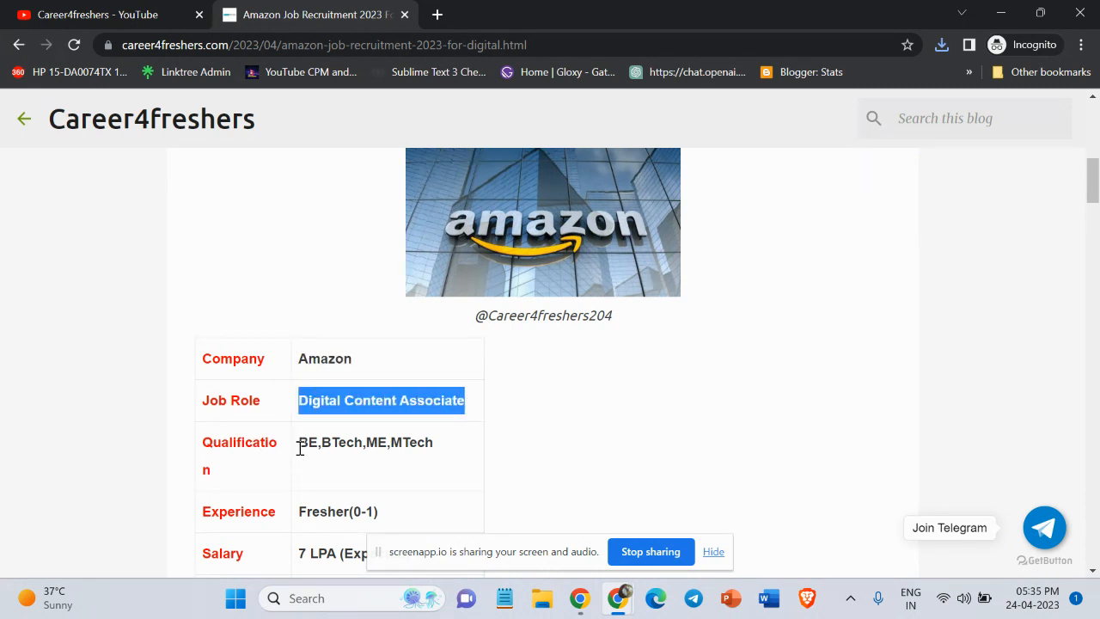
pyautogui.scroll(-3)
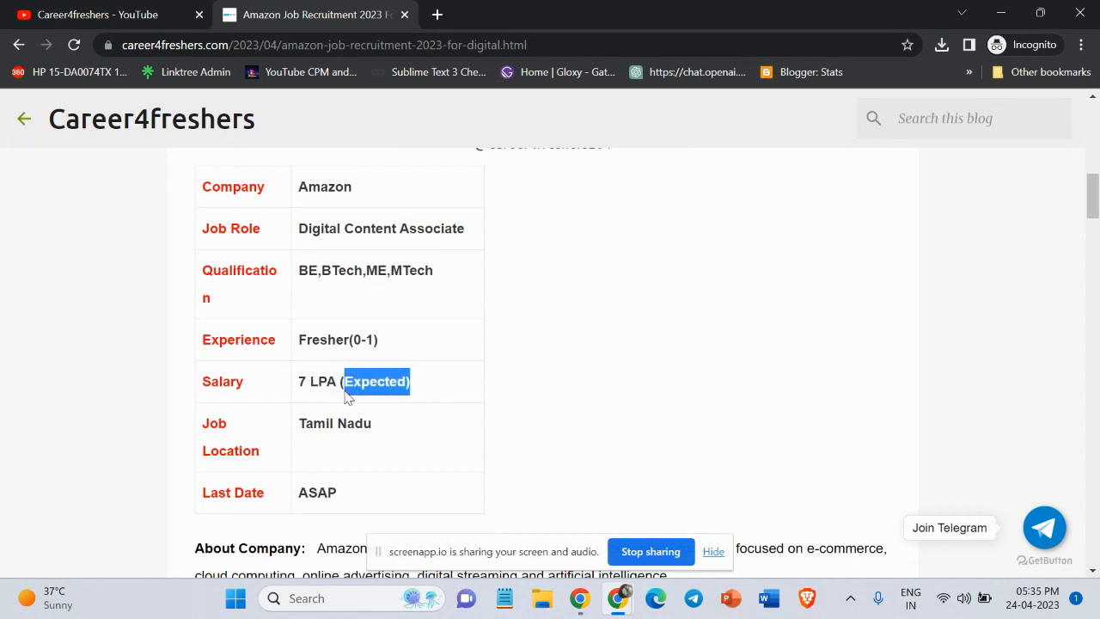
pyautogui.scroll(-3)
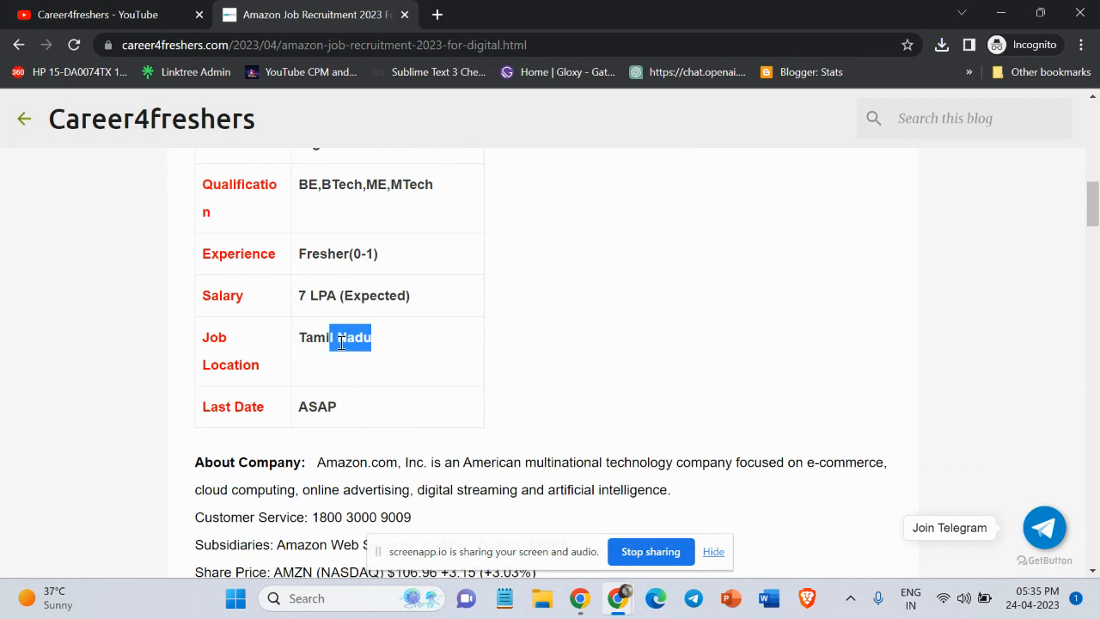
pyautogui.scroll(-3)
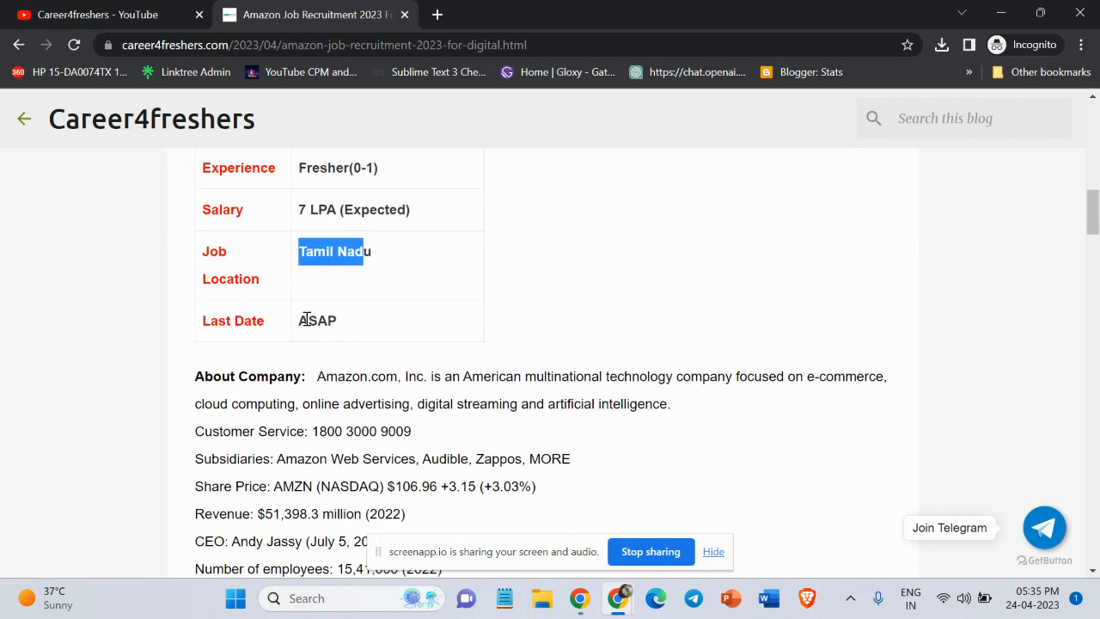
pyautogui.scroll(-3)
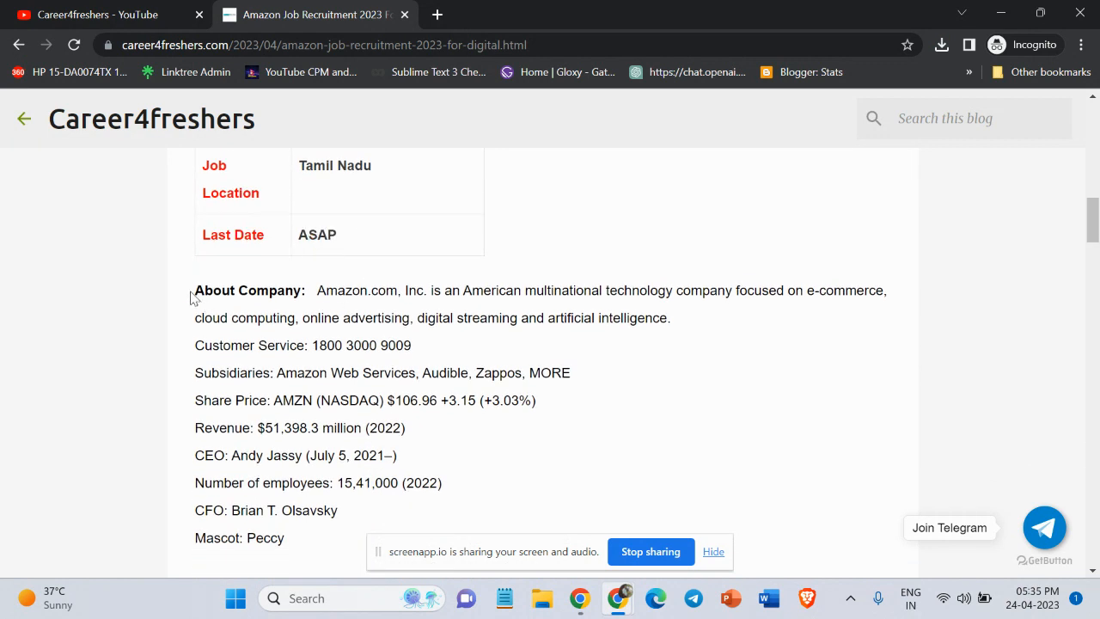
pyautogui.moveTo(352, 291); pyautogui.dragTo(378, 318)
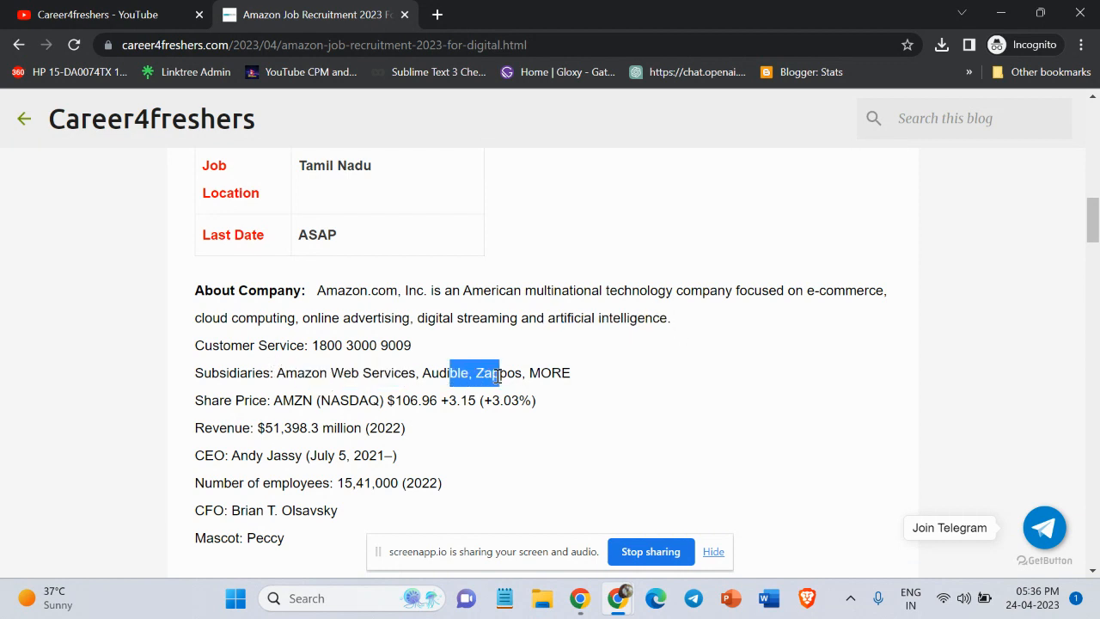
pyautogui.scroll(-3)
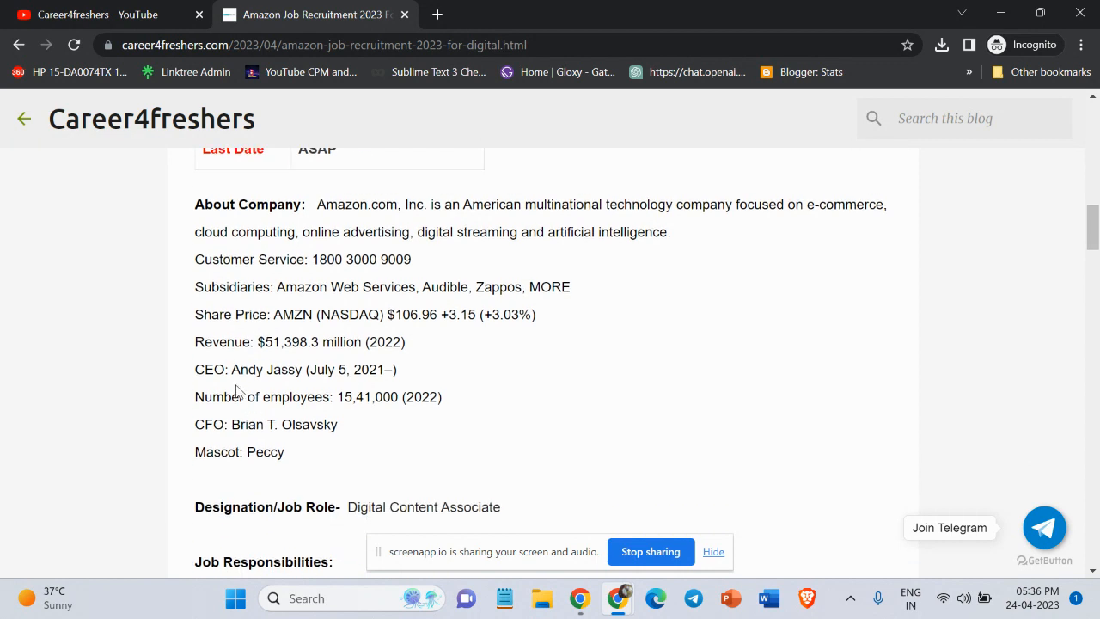
pyautogui.doubleClick(268, 367)
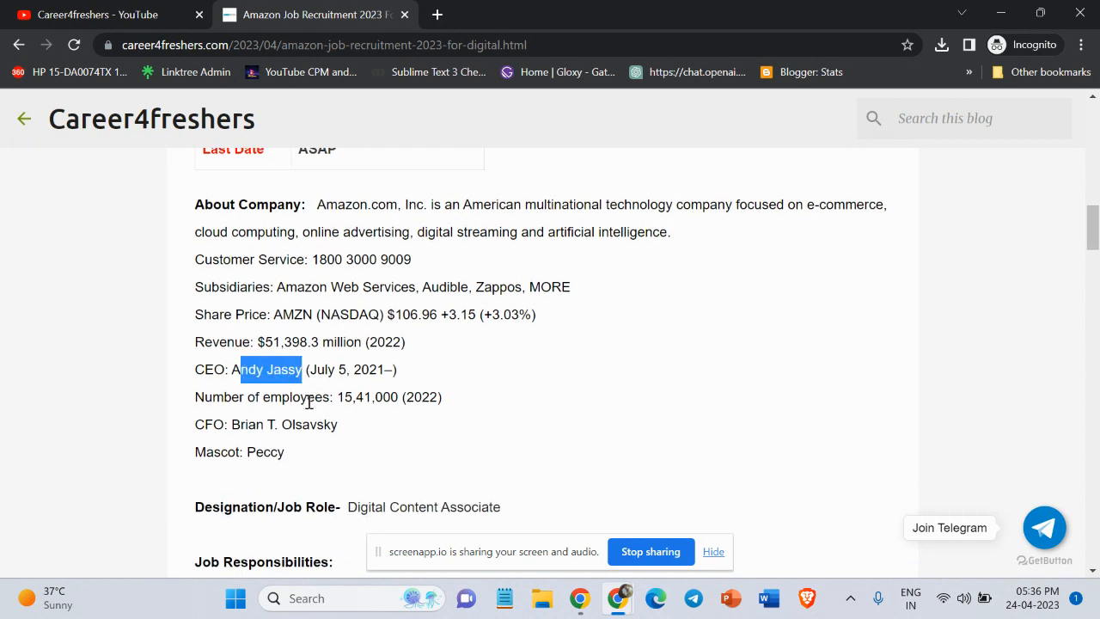
pyautogui.moveTo(279, 412)
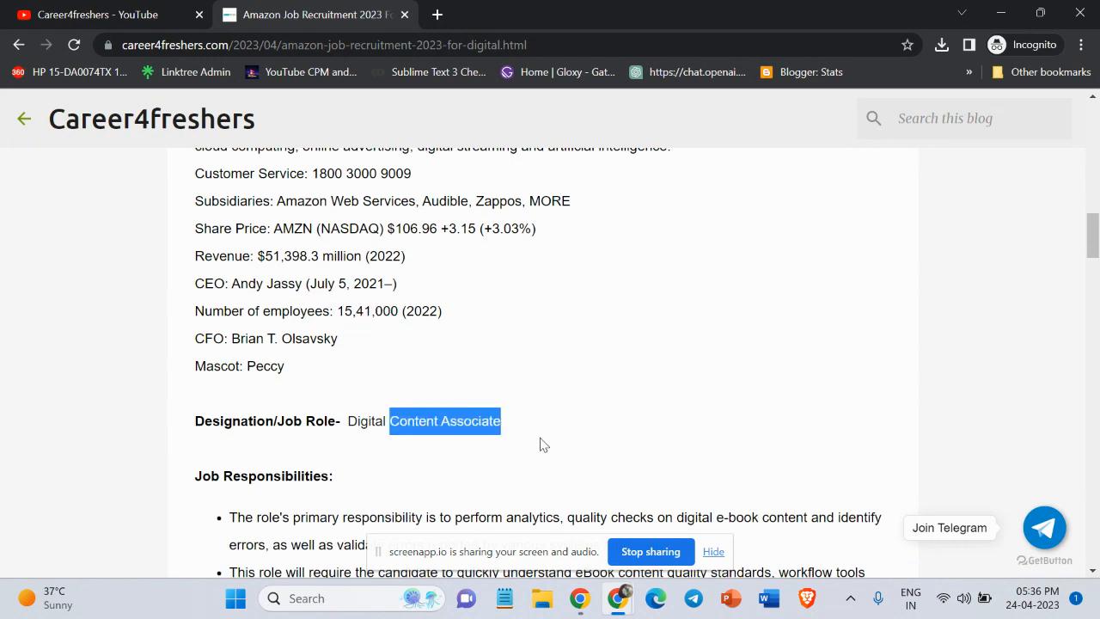
# Read the start of Job Responsibilities, highlighting the first responsibility bullet.
pyautogui.scroll(-3)
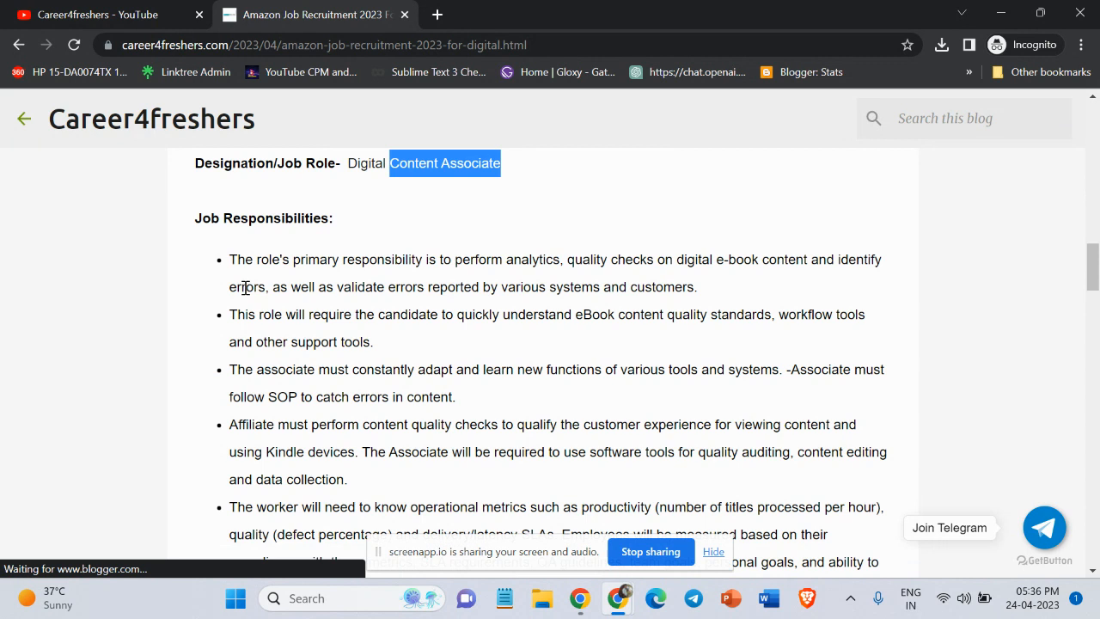
pyautogui.doubleClick(275, 216)
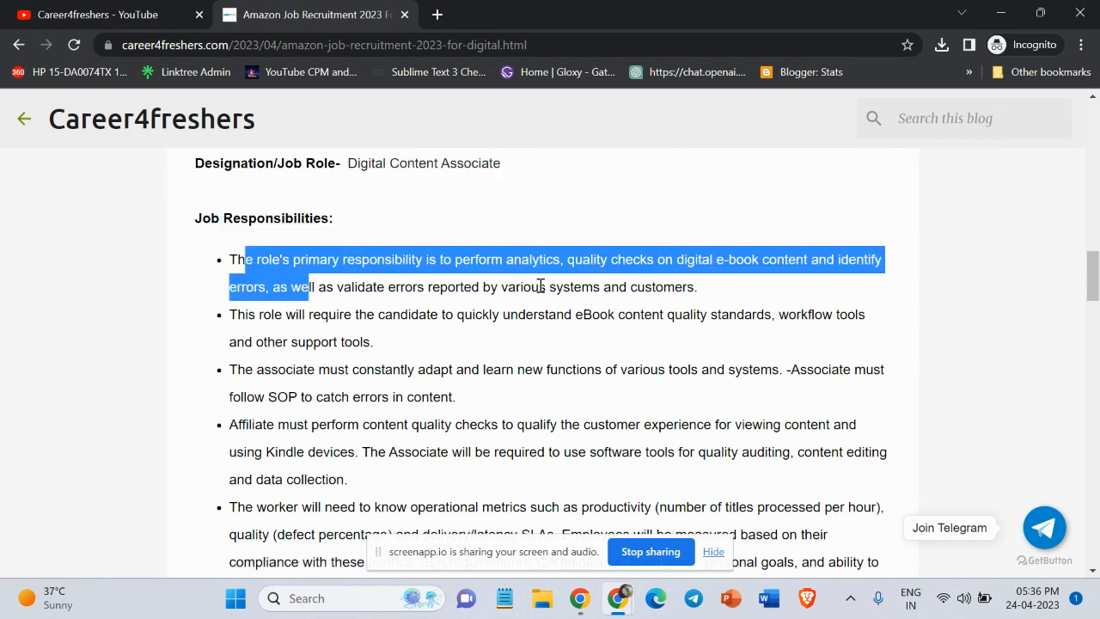
pyautogui.click(742, 287)
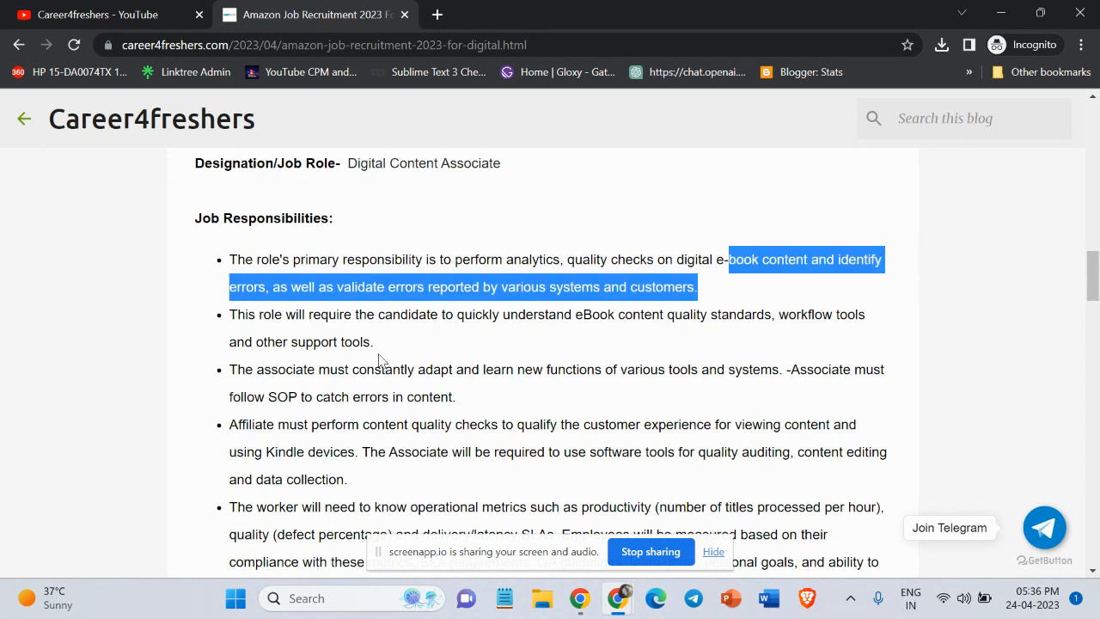
pyautogui.moveTo(261, 311)
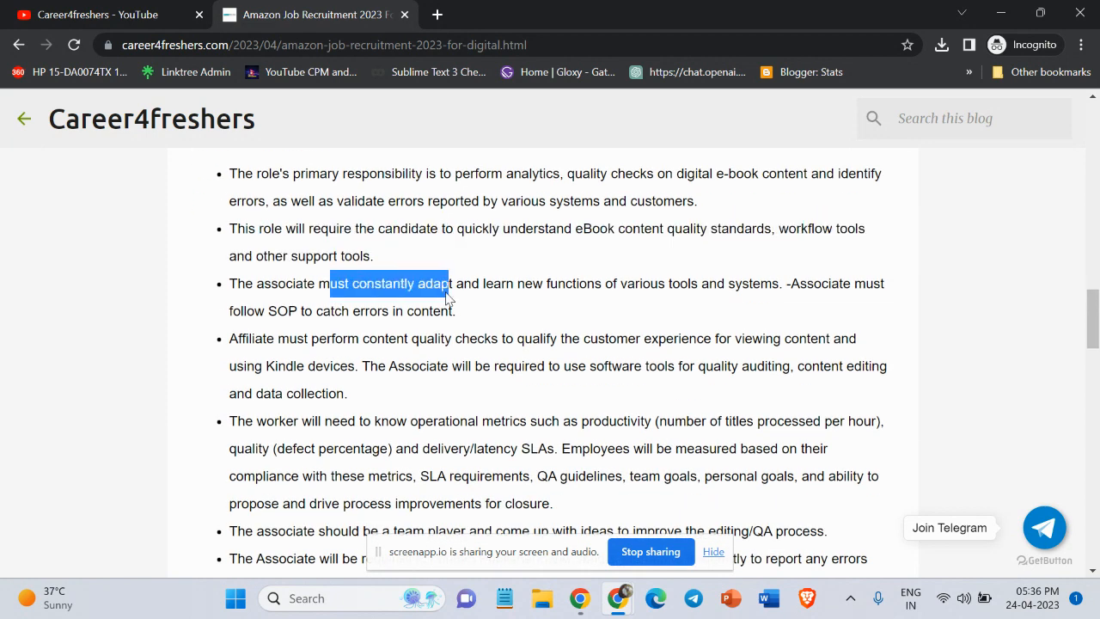
# Highlight the lines on adapting to new tools and content quality checks, reaching Basic Qualifications.
pyautogui.moveTo(449, 282); pyautogui.dragTo(454, 309)
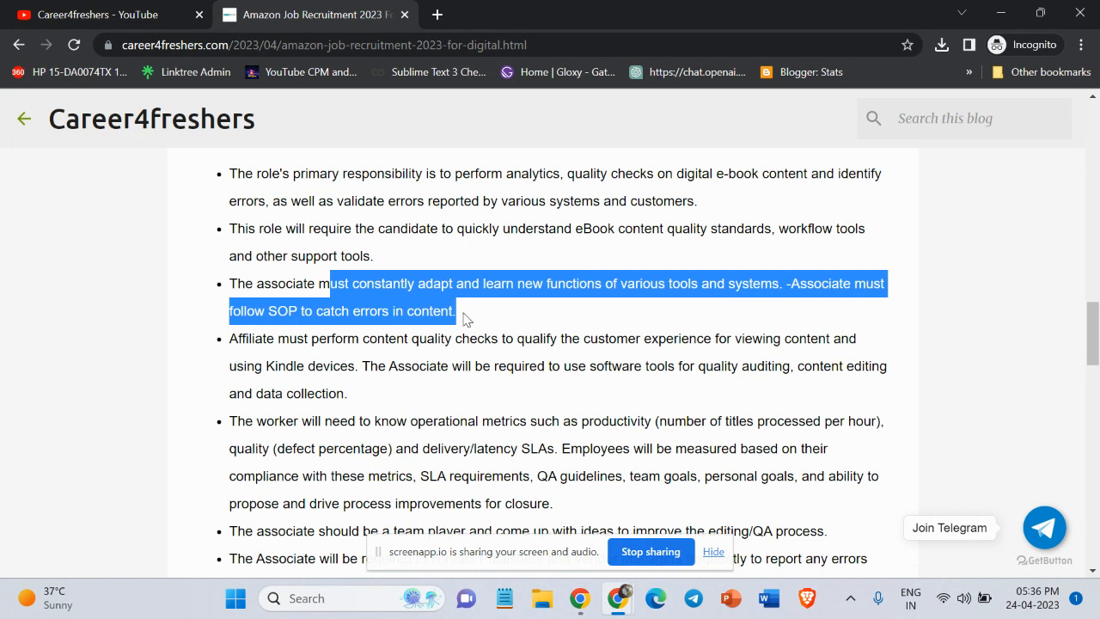
pyautogui.click(275, 337)
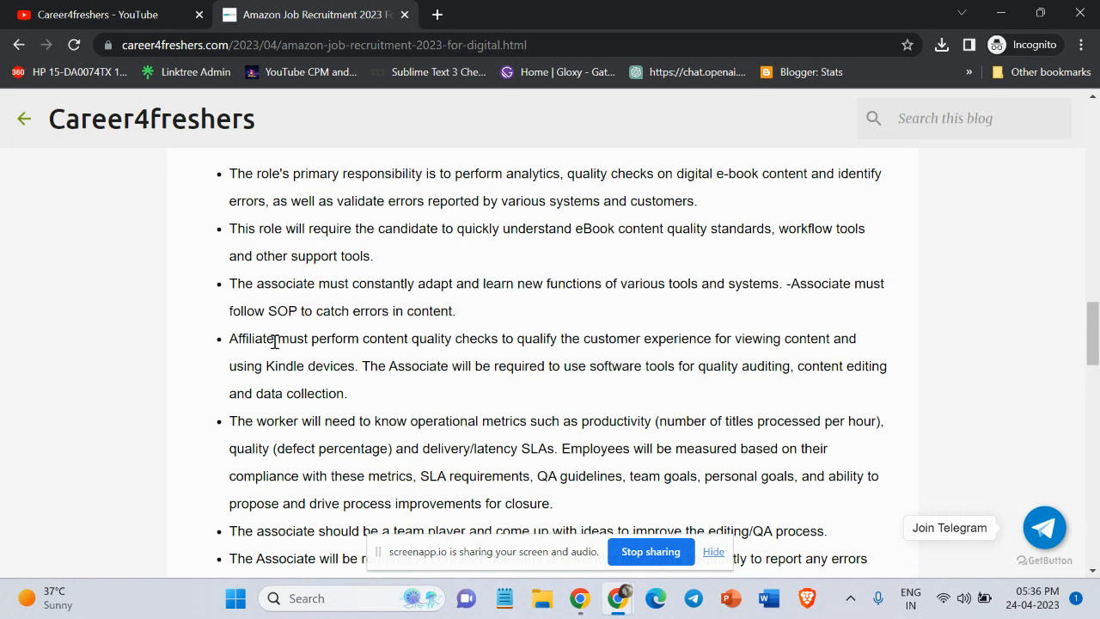
pyautogui.moveTo(276, 337); pyautogui.dragTo(268, 364)
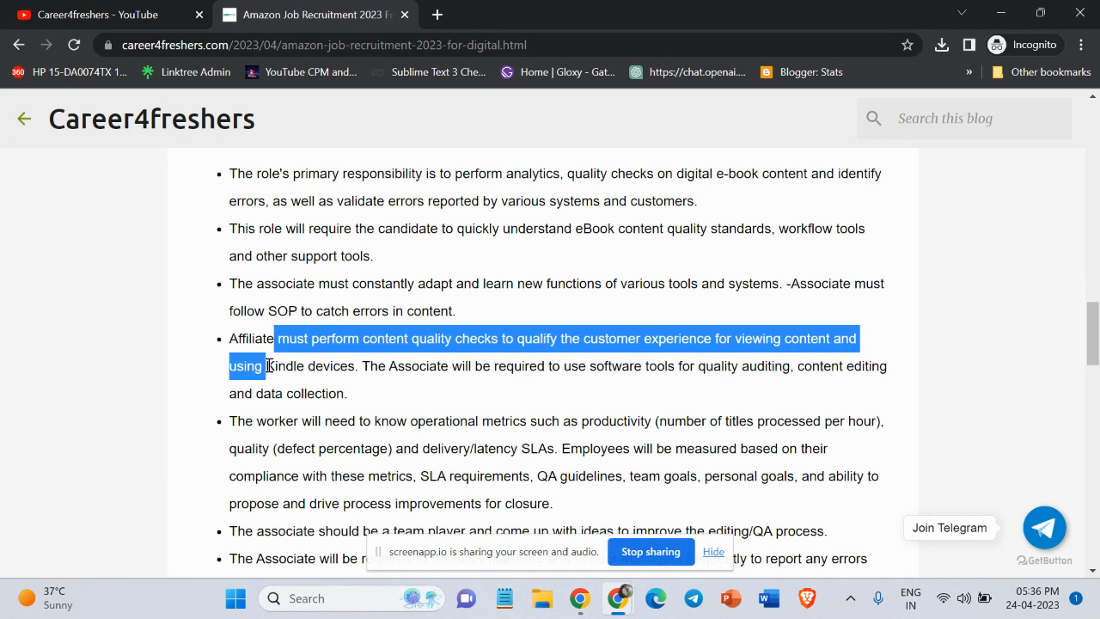
pyautogui.scroll(-3)
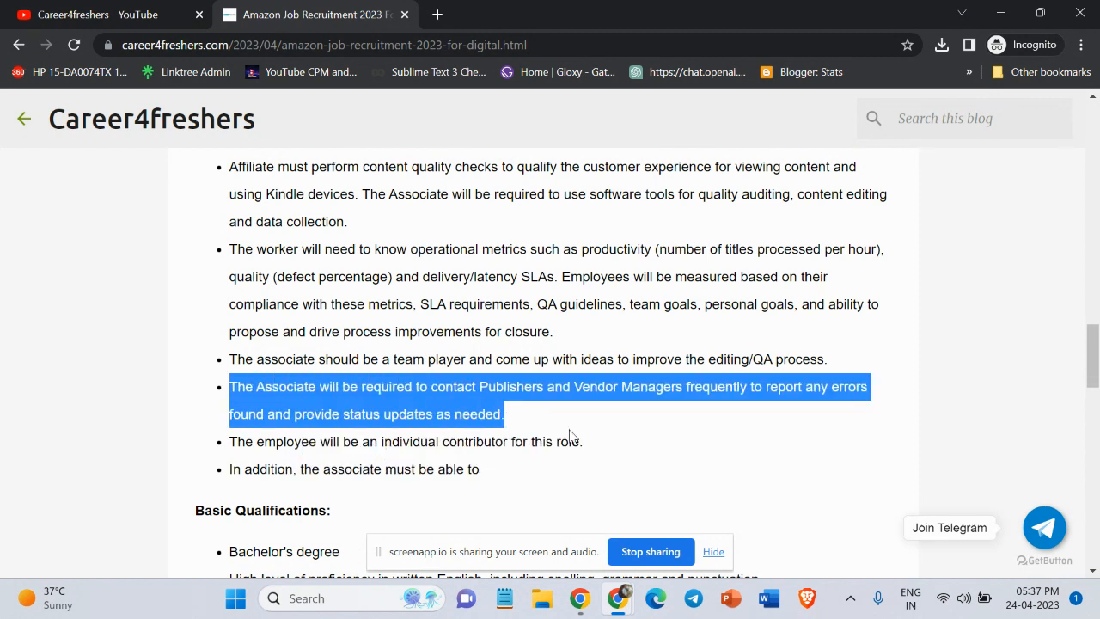
pyautogui.moveTo(581, 421)
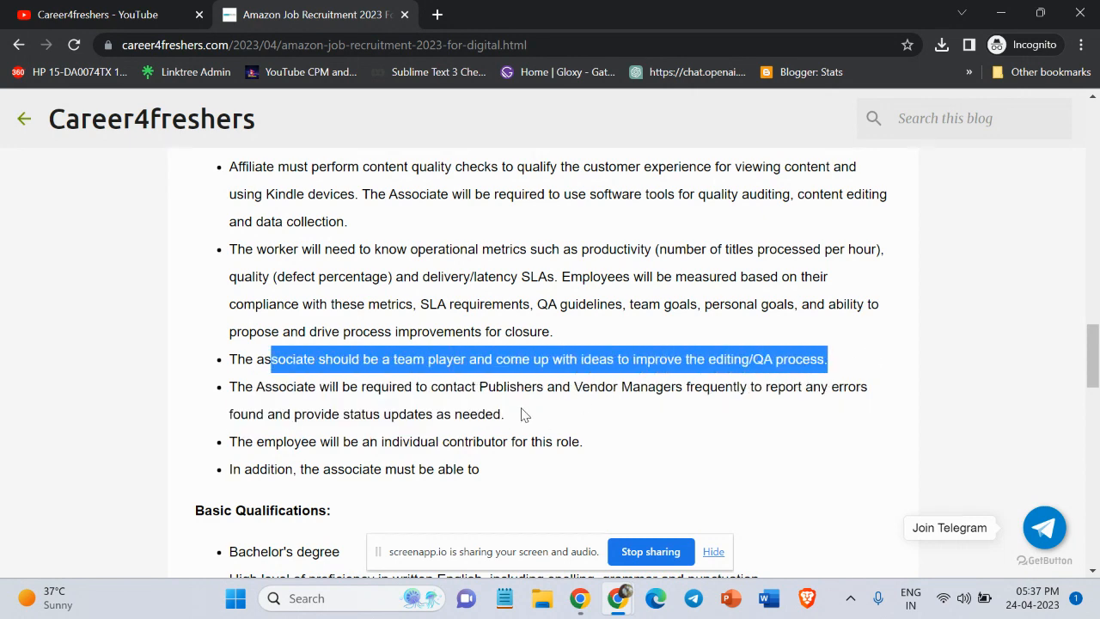
# Review Basic Qualifications, highlighting the Bachelor's degree requirement line.
pyautogui.scroll(-3)
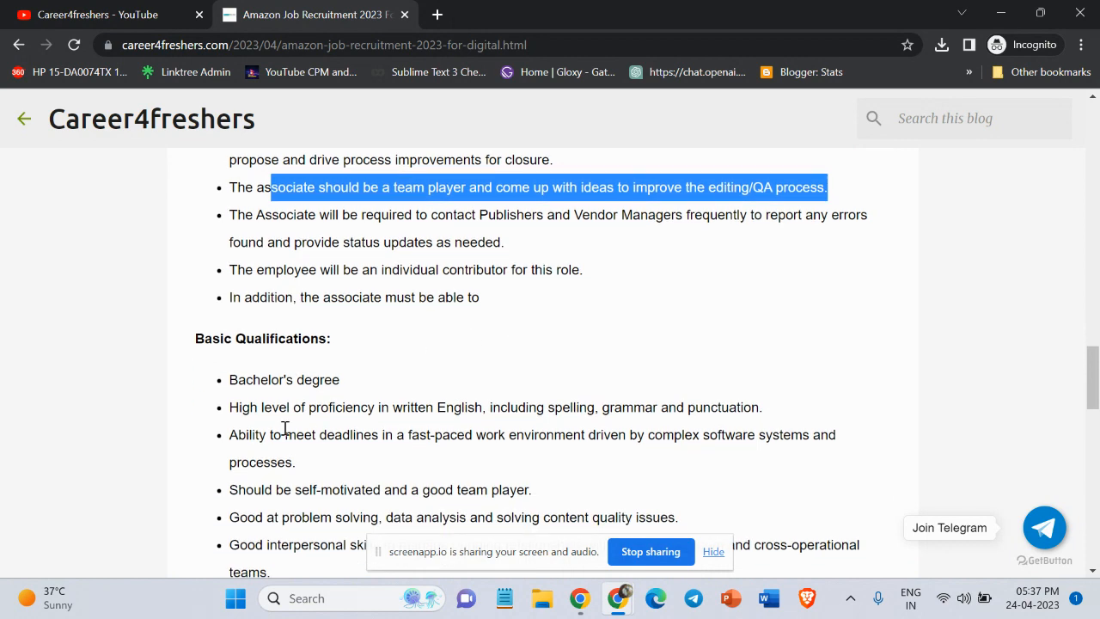
pyautogui.scroll(-3)
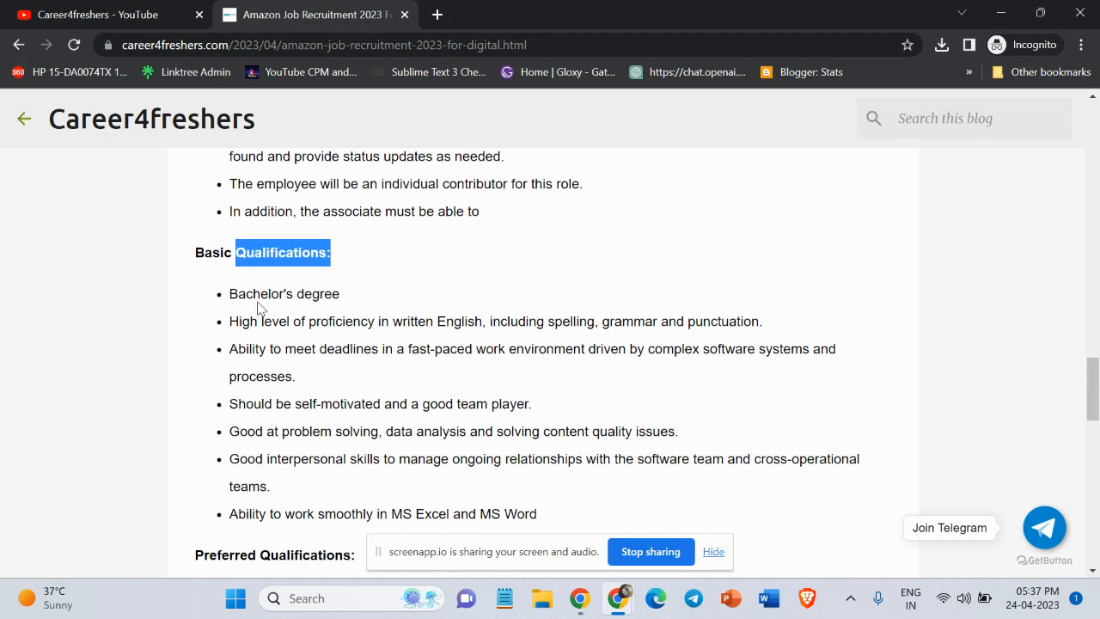
pyautogui.moveTo(257, 292); pyautogui.dragTo(341, 292)
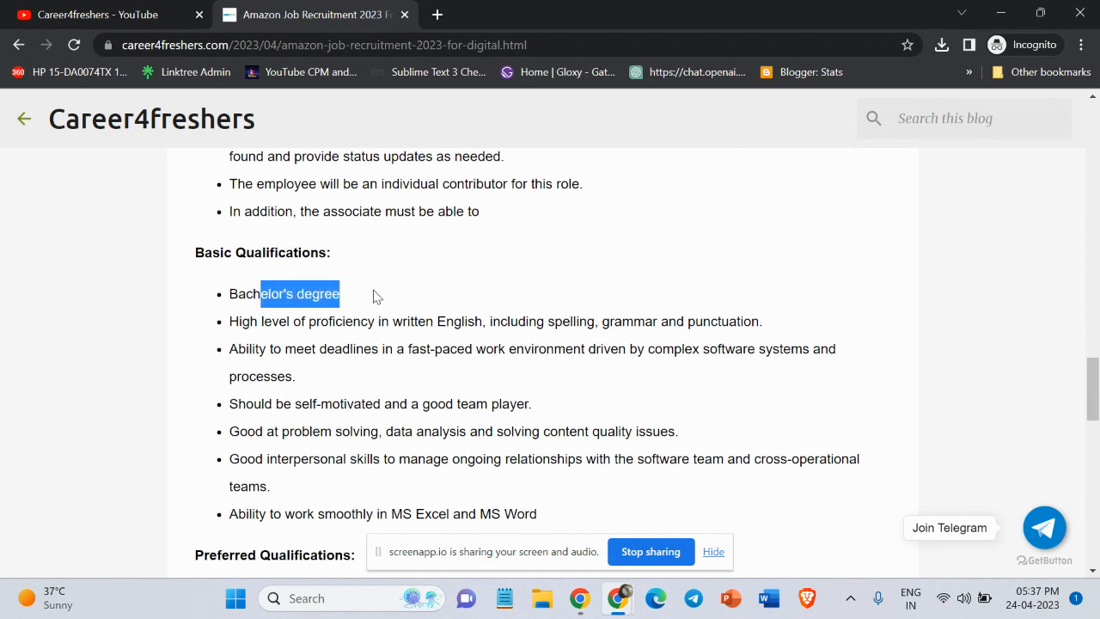
pyautogui.click(233, 321)
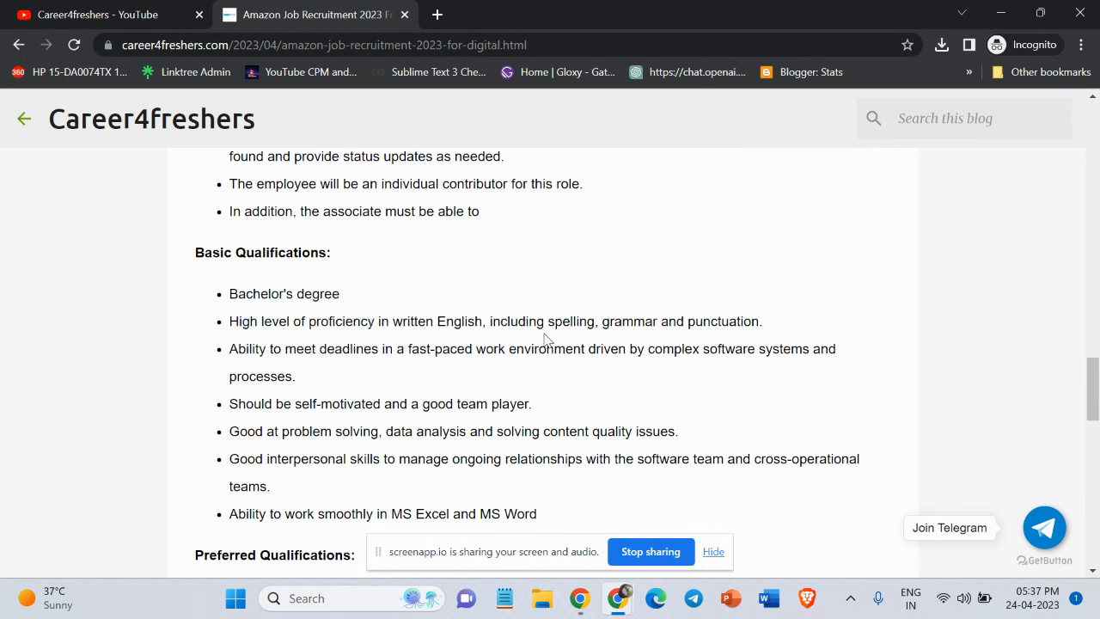
pyautogui.doubleClick(569, 322)
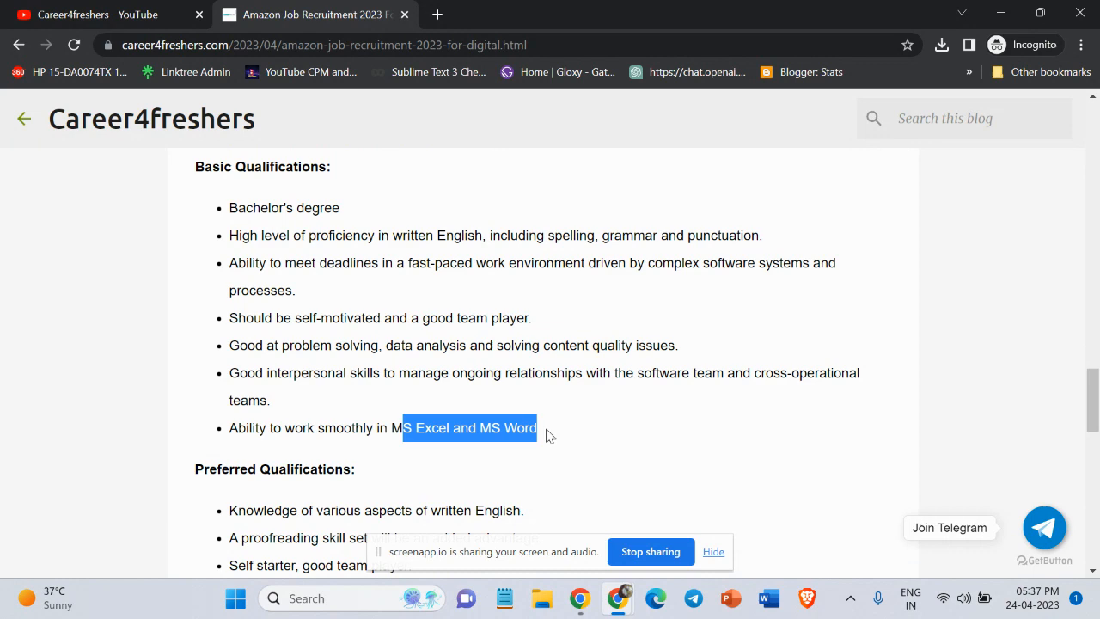
# Mark the Preferred Qualifications heading and publishing industry experience point, reaching How To Apply.
pyautogui.scroll(-3)
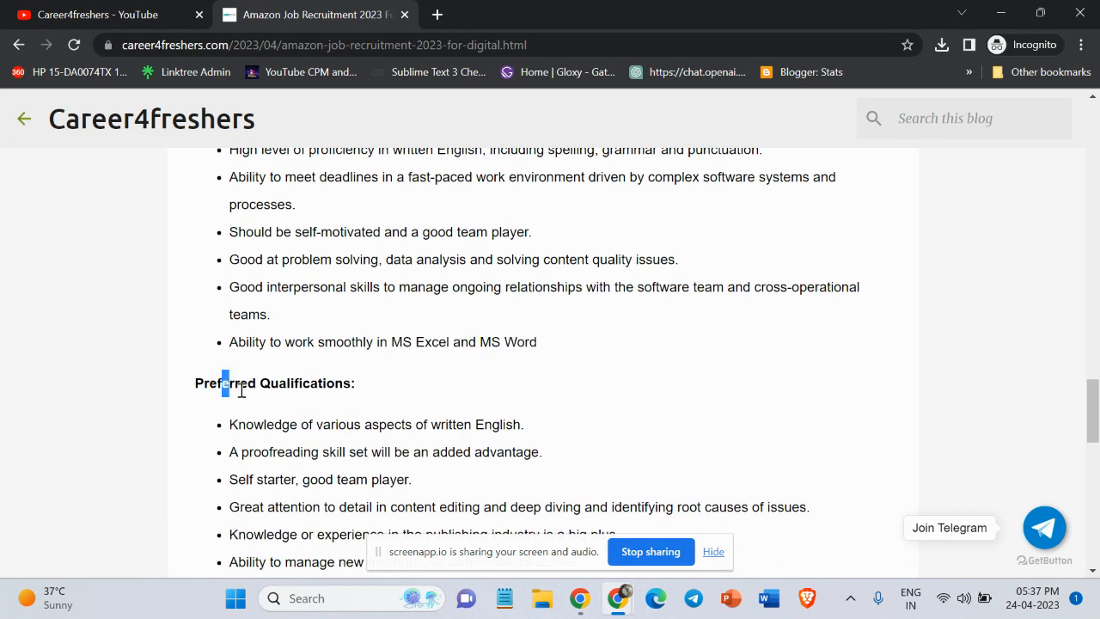
pyautogui.moveTo(325, 422); pyautogui.dragTo(522, 422)
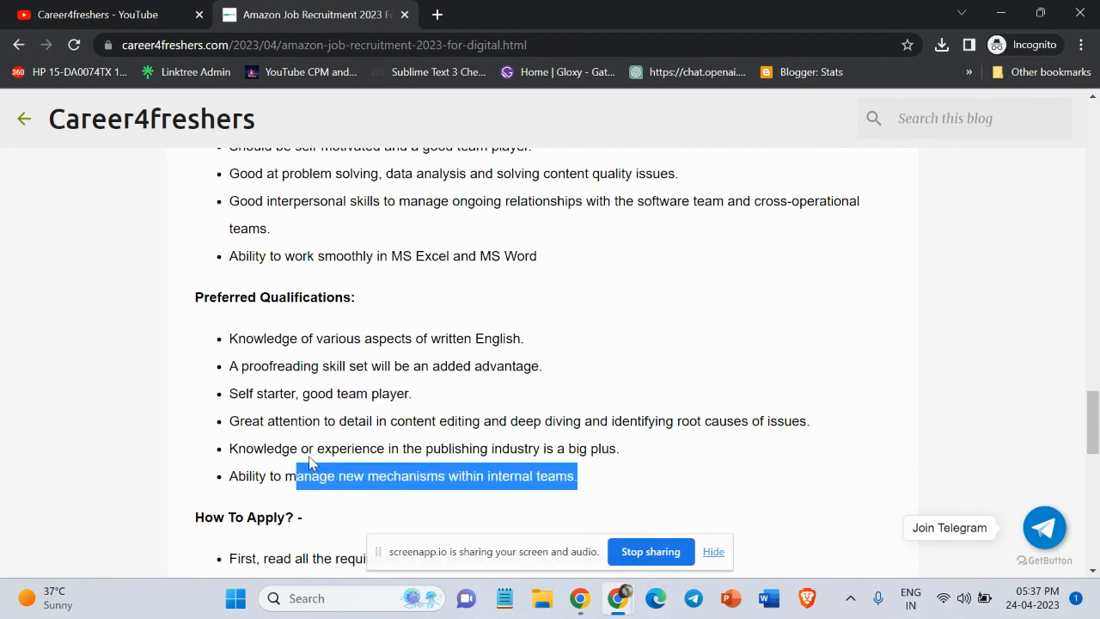
pyautogui.moveTo(311, 463); pyautogui.dragTo(632, 446)
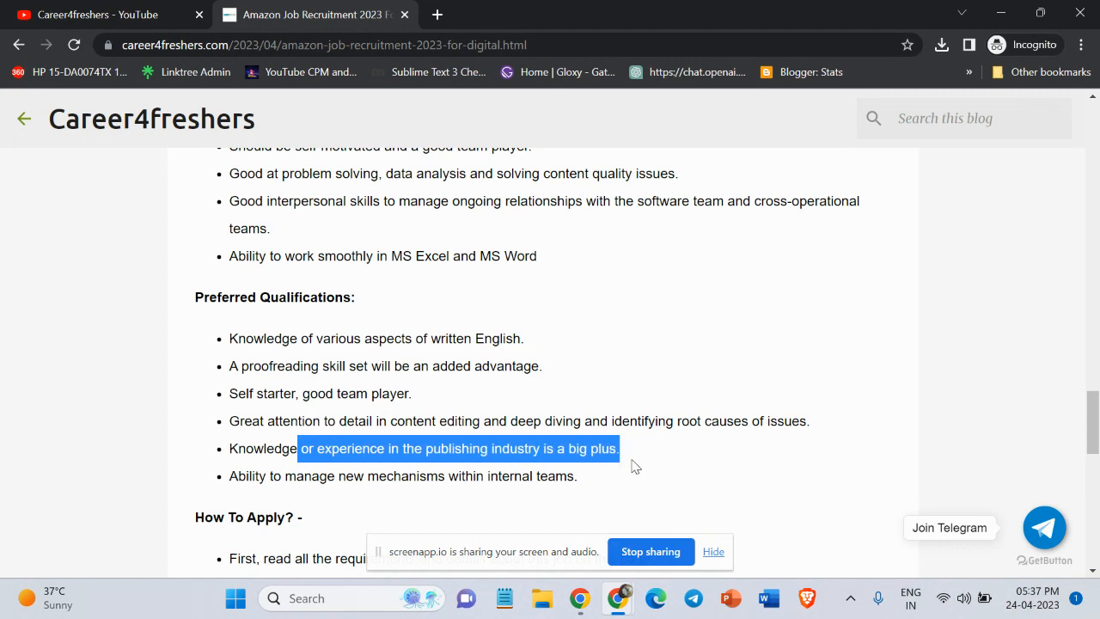
pyautogui.scroll(-3)
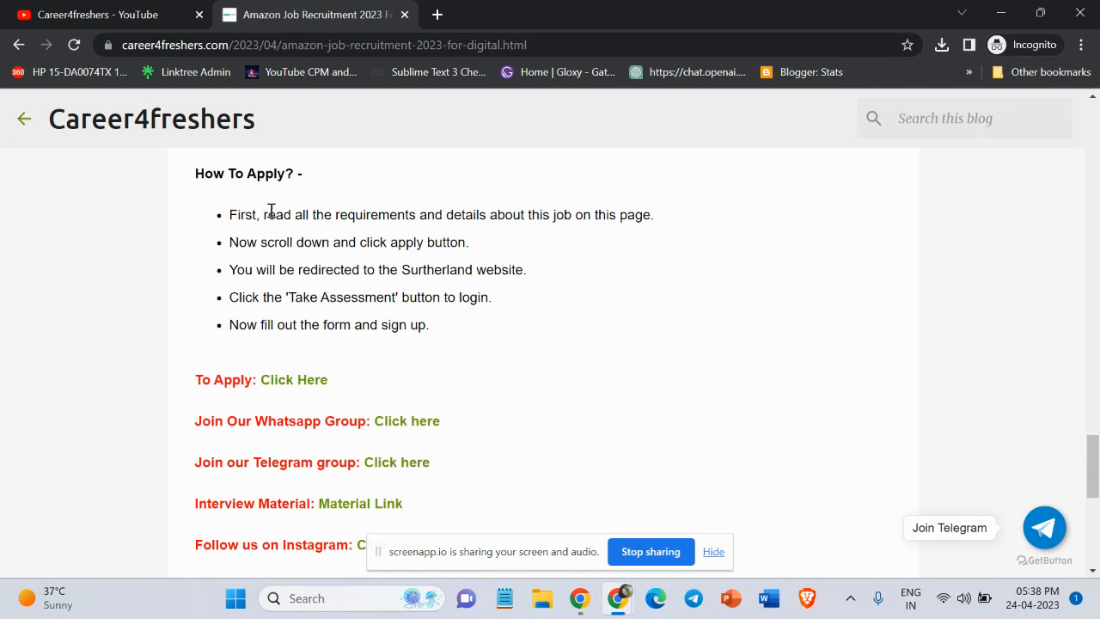
# Highlight the 'click apply' step and job summary details, then reach the apply and social links list.
pyautogui.moveTo(268, 213); pyautogui.dragTo(654, 213)
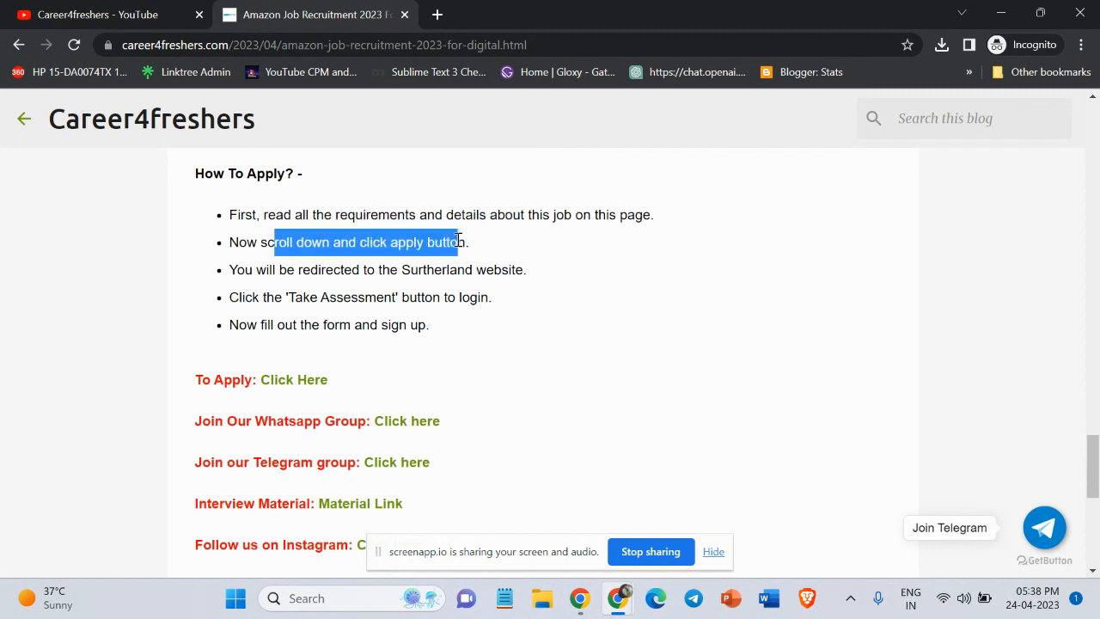
pyautogui.scroll(-3)
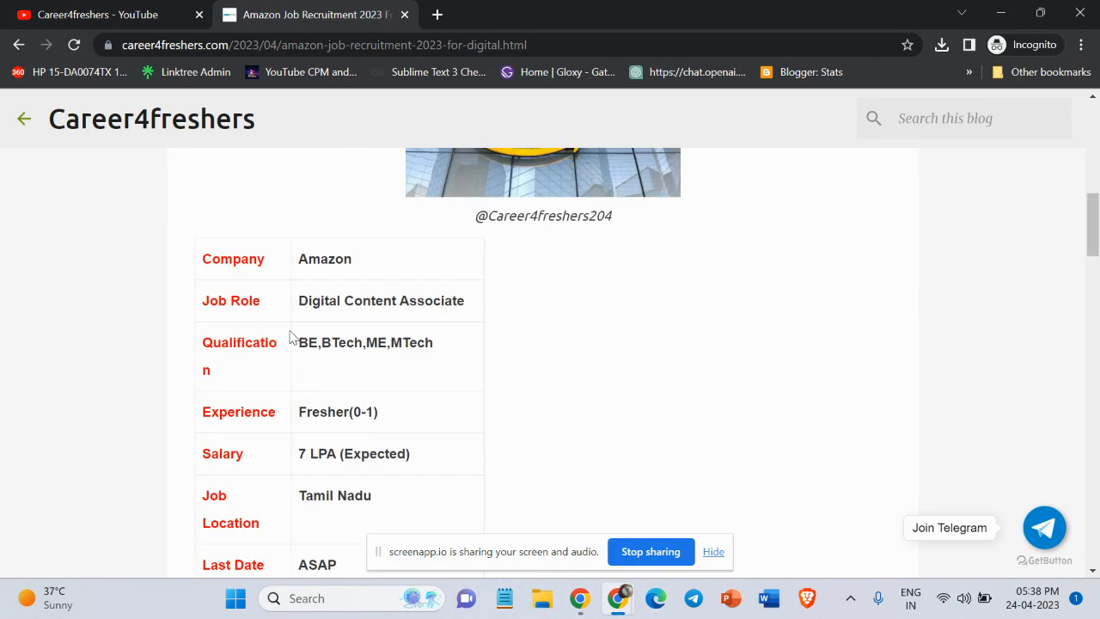
pyautogui.moveTo(319, 342); pyautogui.dragTo(317, 564)
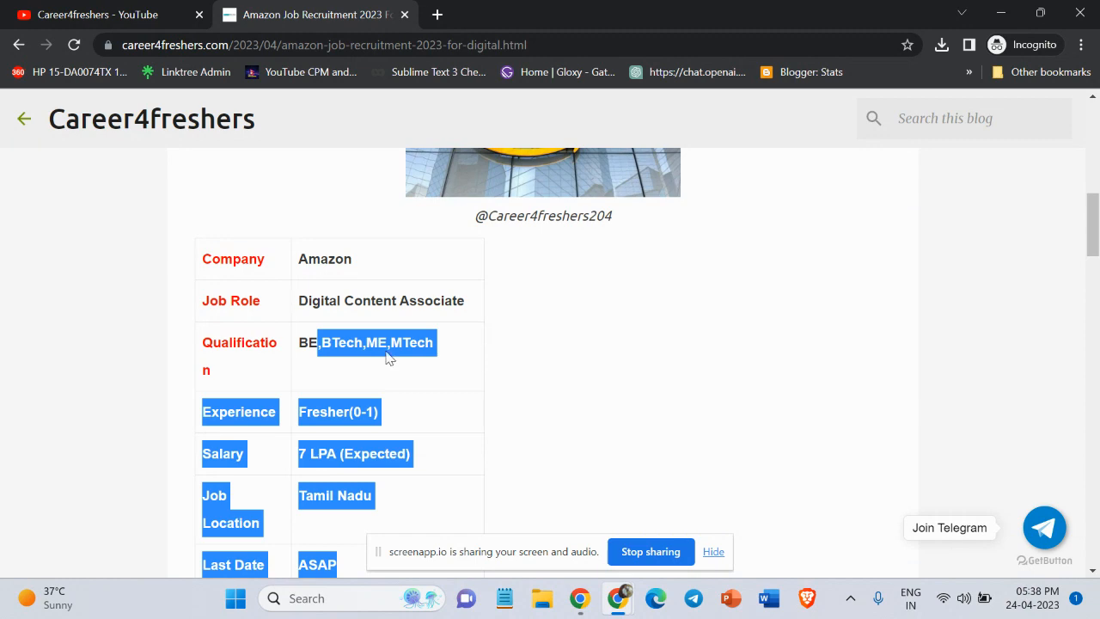
pyautogui.scroll(-3)
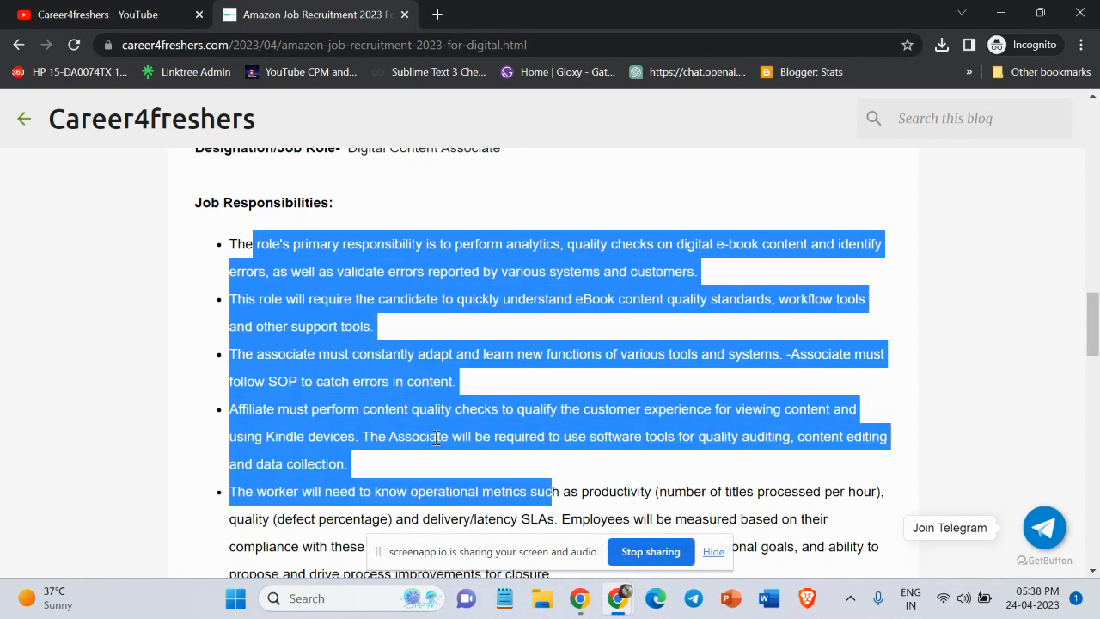
pyautogui.scroll(-3)
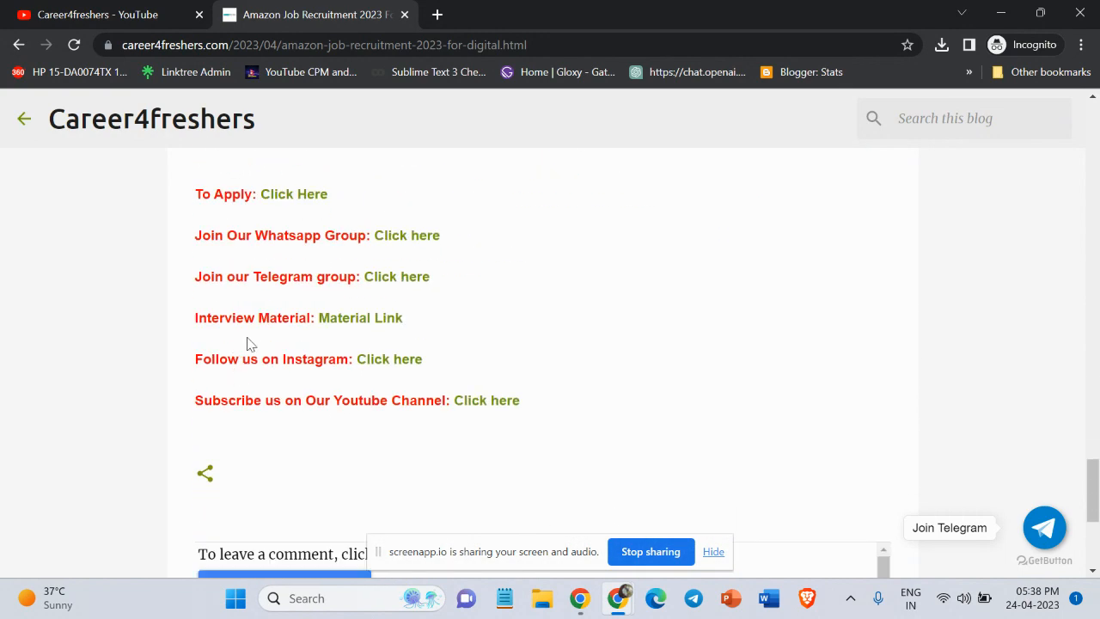
# Open the official Amazon Jobs Digital Content Associate posting, then highlight the blog's Instagram and YouTube links.
pyautogui.click(294, 193)
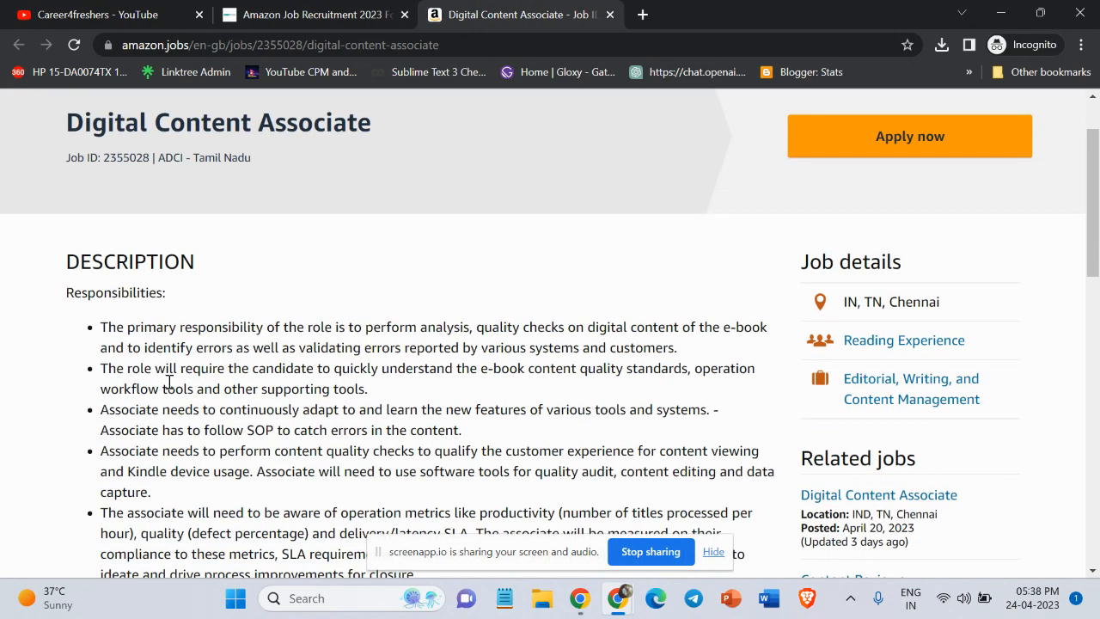
pyautogui.scroll(-3)
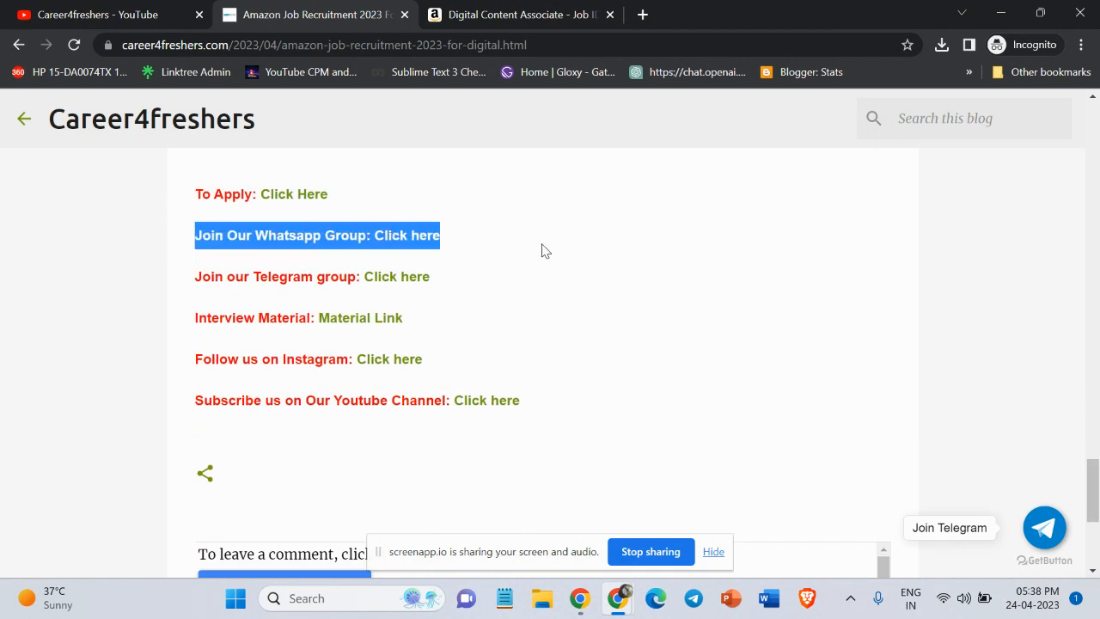
pyautogui.click(624, 371)
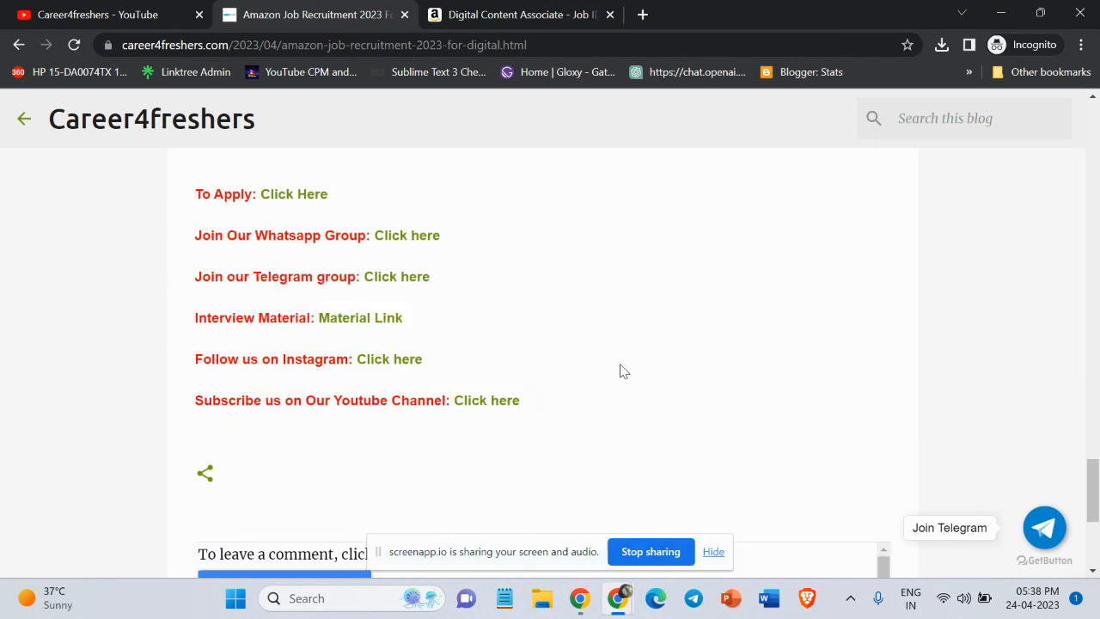
pyautogui.moveTo(194, 359); pyautogui.dragTo(519, 398)
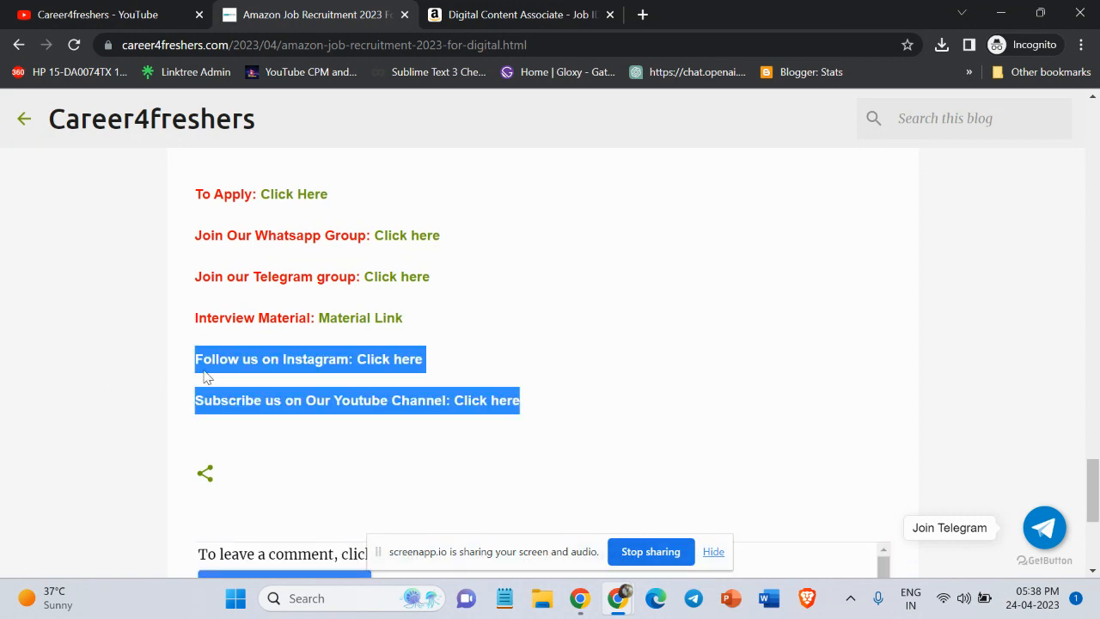